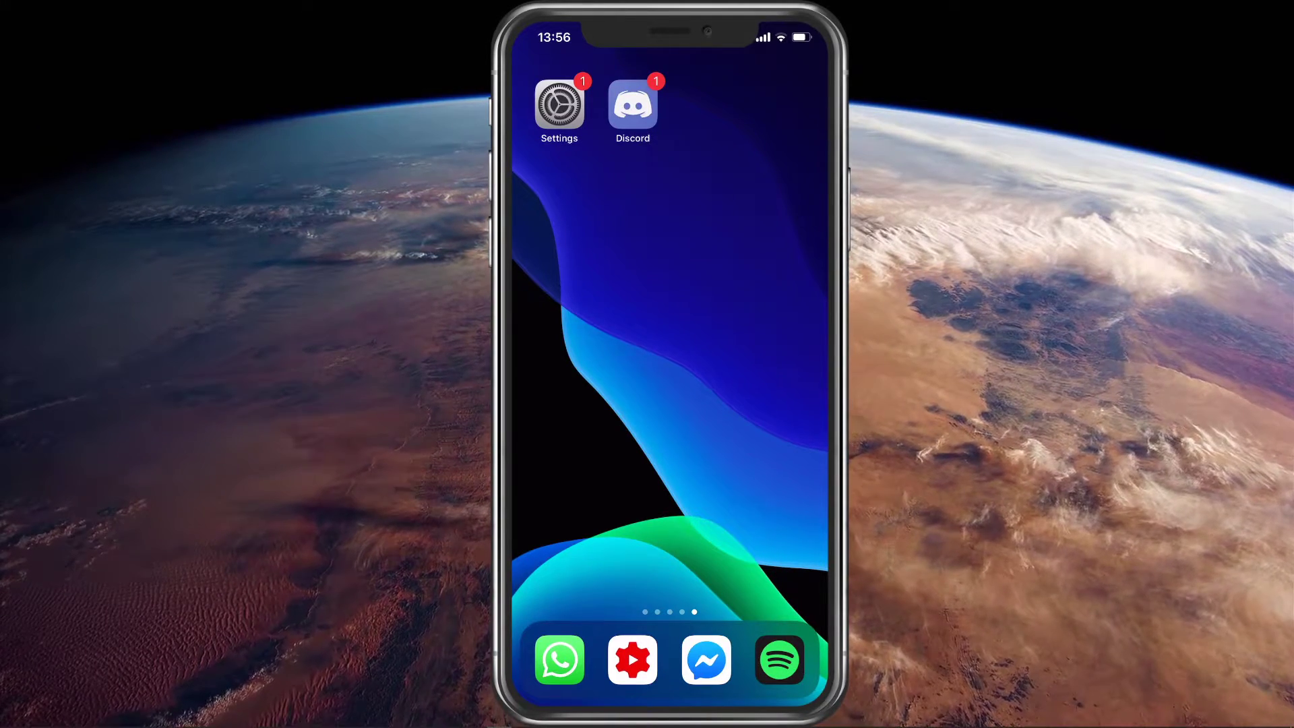
Step: Launch Discord and reach its Voice settings under App Settings
{"action": "left_click", "coordinate": [631, 105]}
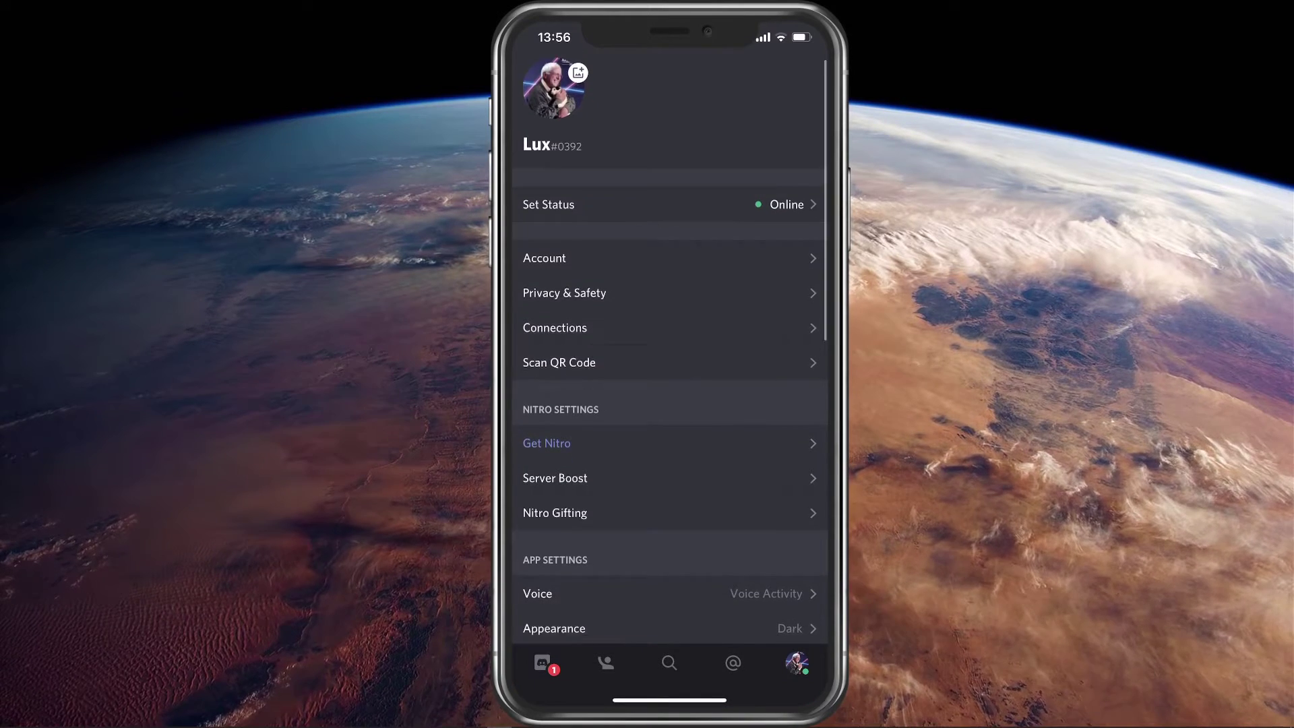
{"action": "scroll", "scroll_direction": "down", "scroll_amount": 3}
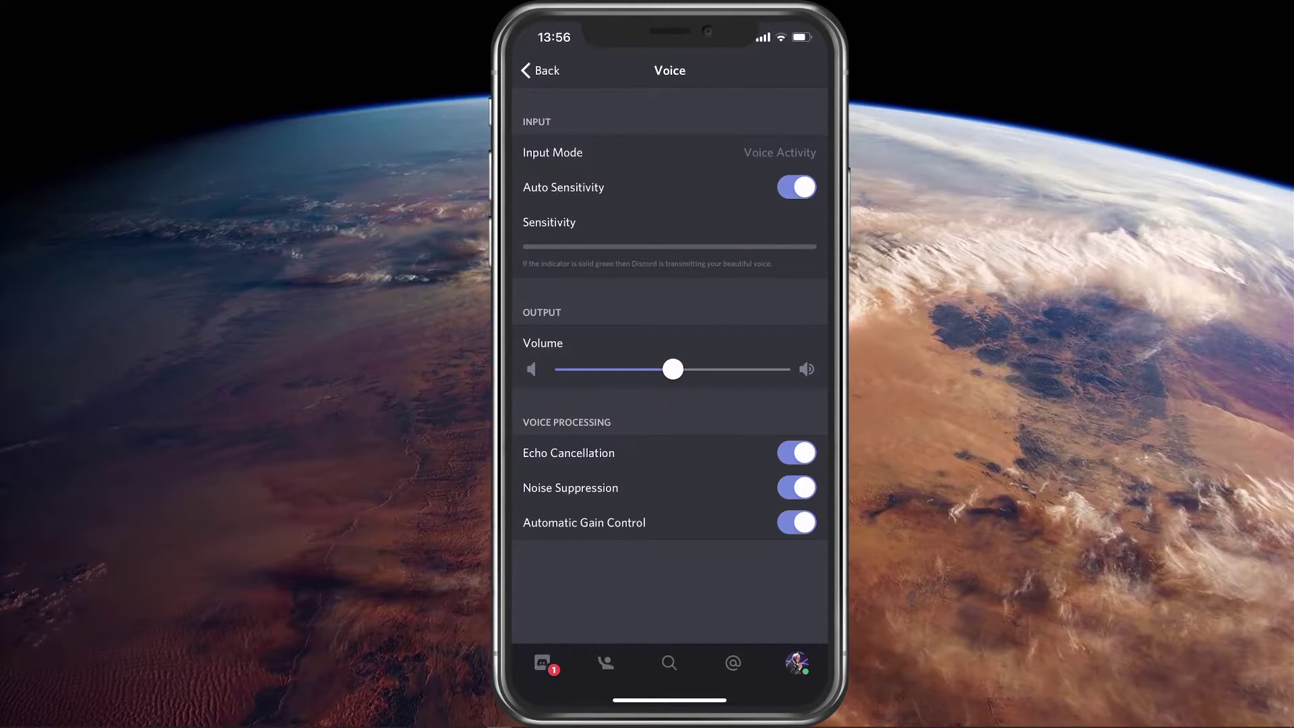
Step: Set input mode to Voice Activity and turn off Auto Sensitivity to expose the manual slider
{"action": "left_click", "coordinate": [670, 153]}
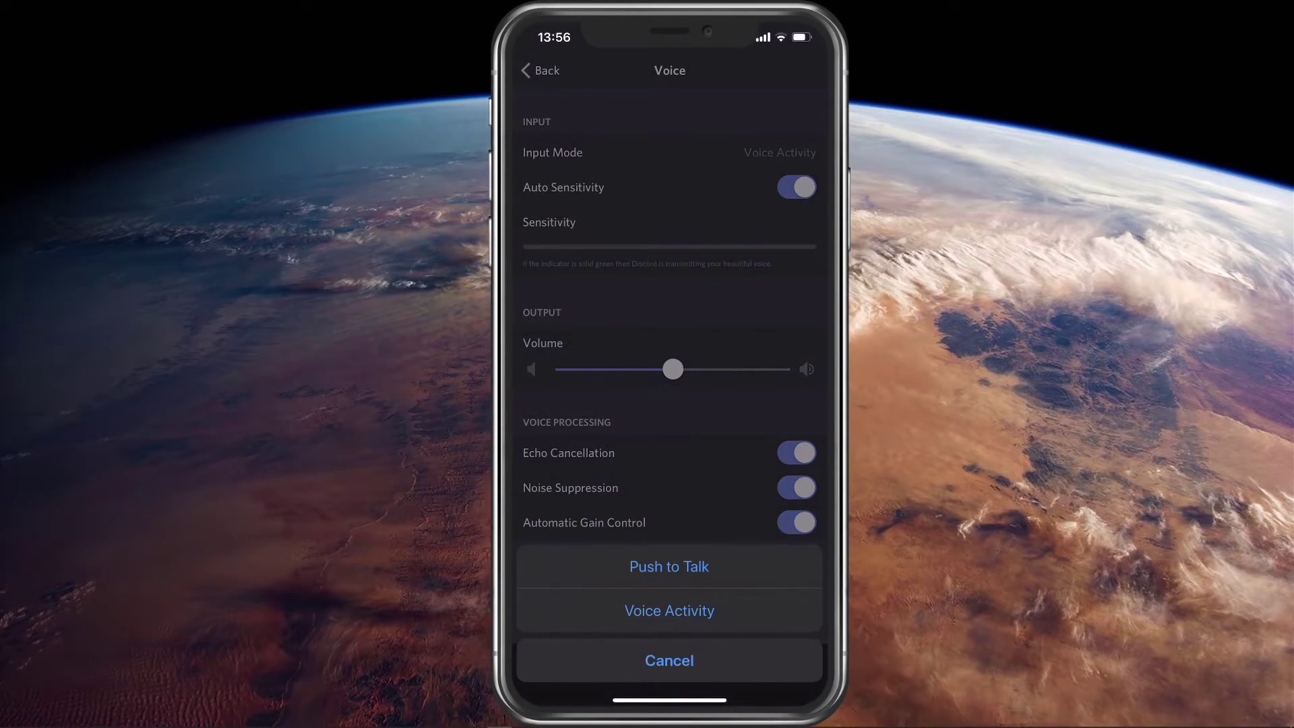
{"action": "left_click", "coordinate": [669, 660]}
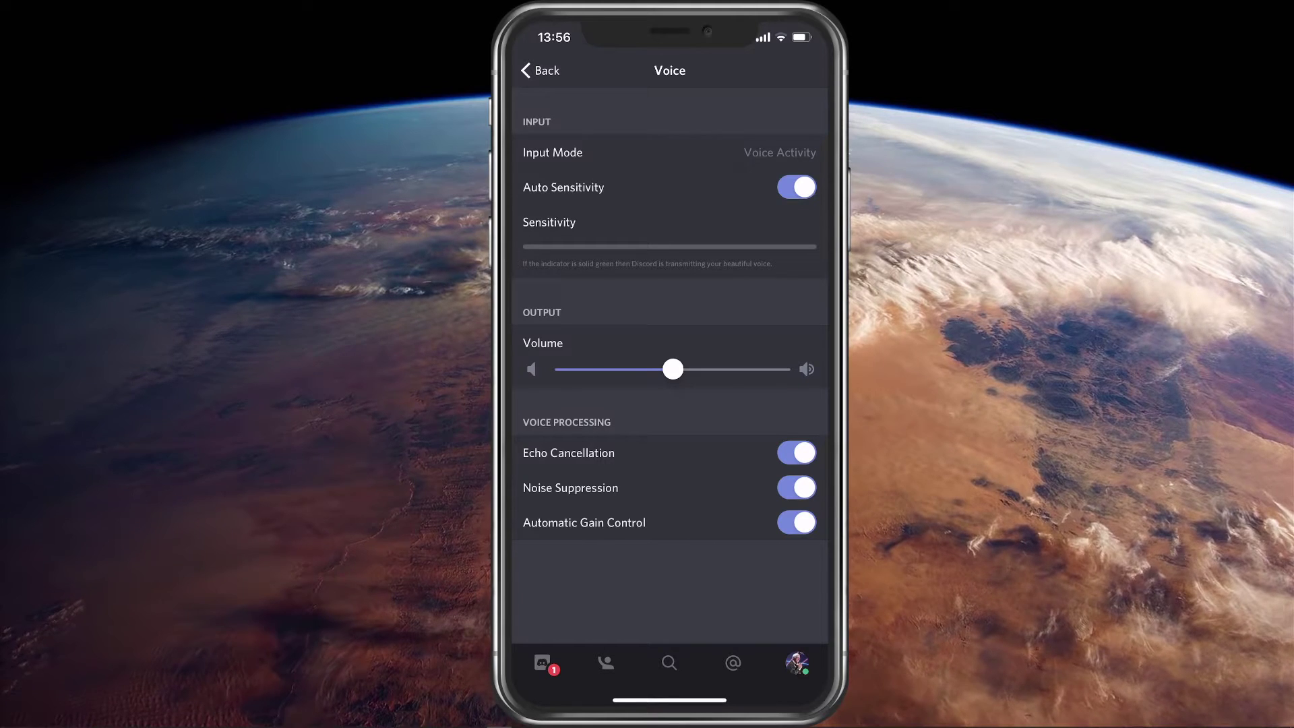
{"action": "left_click", "coordinate": [796, 187]}
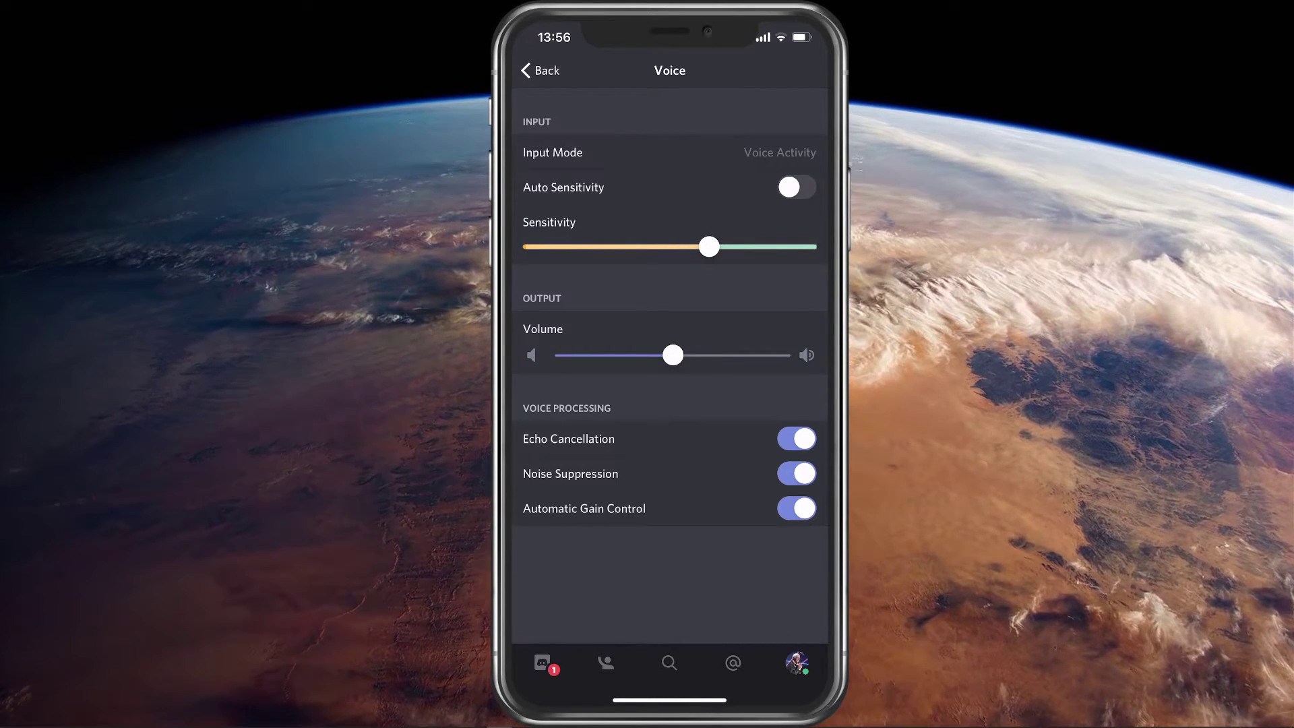
Step: From iOS Settings, show Discord's permissions page with Microphone access enabled
{"action": "left_click", "coordinate": [795, 187]}
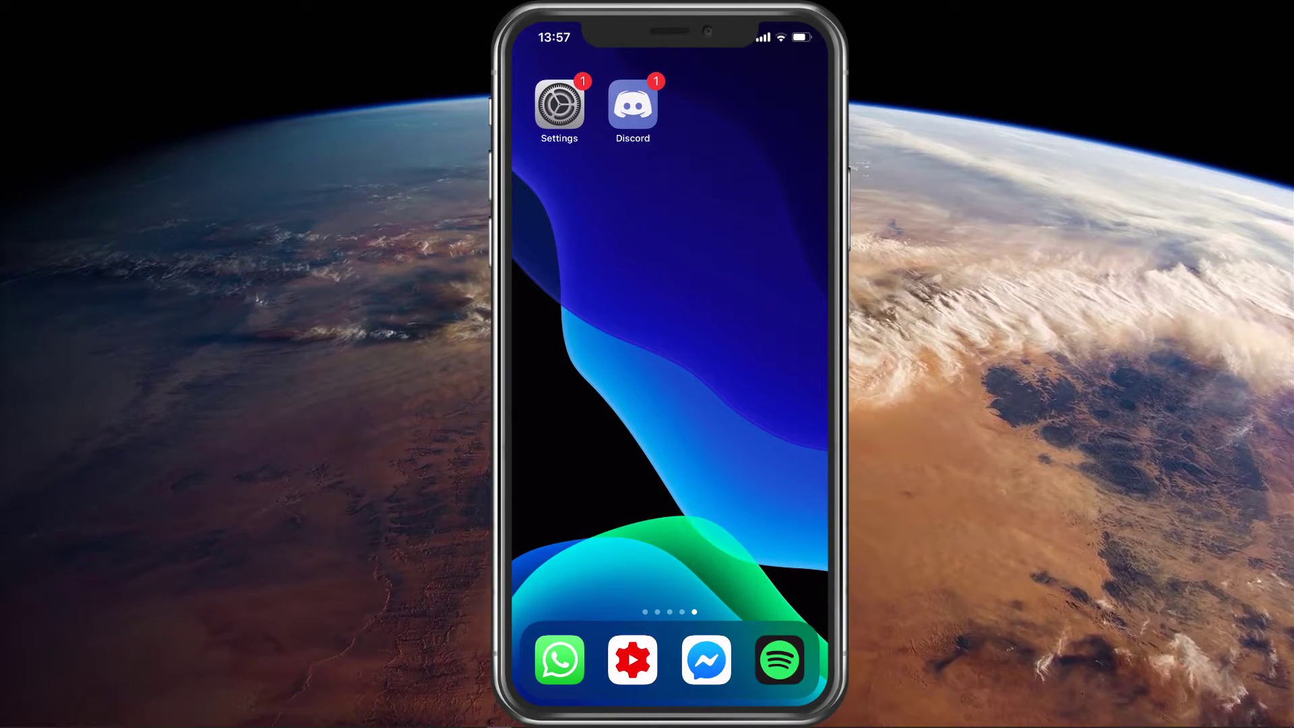
{"action": "left_click", "coordinate": [558, 105]}
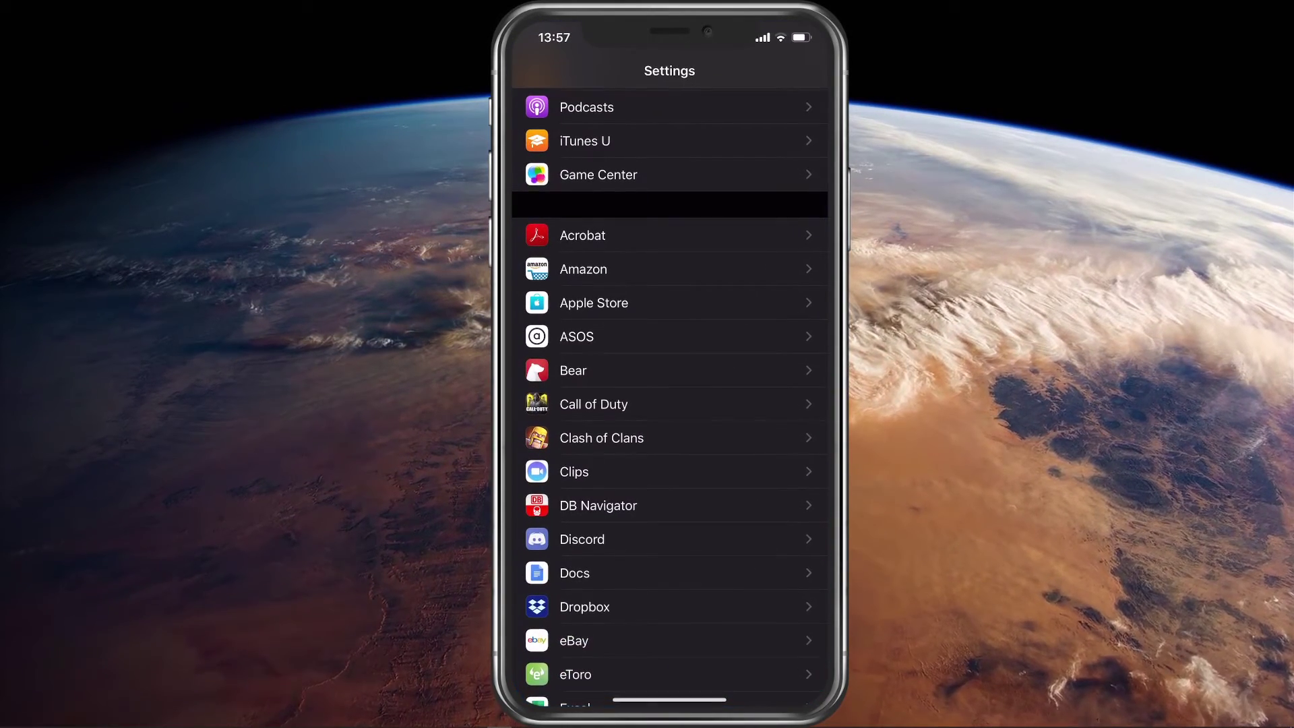
{"action": "left_click", "coordinate": [669, 539]}
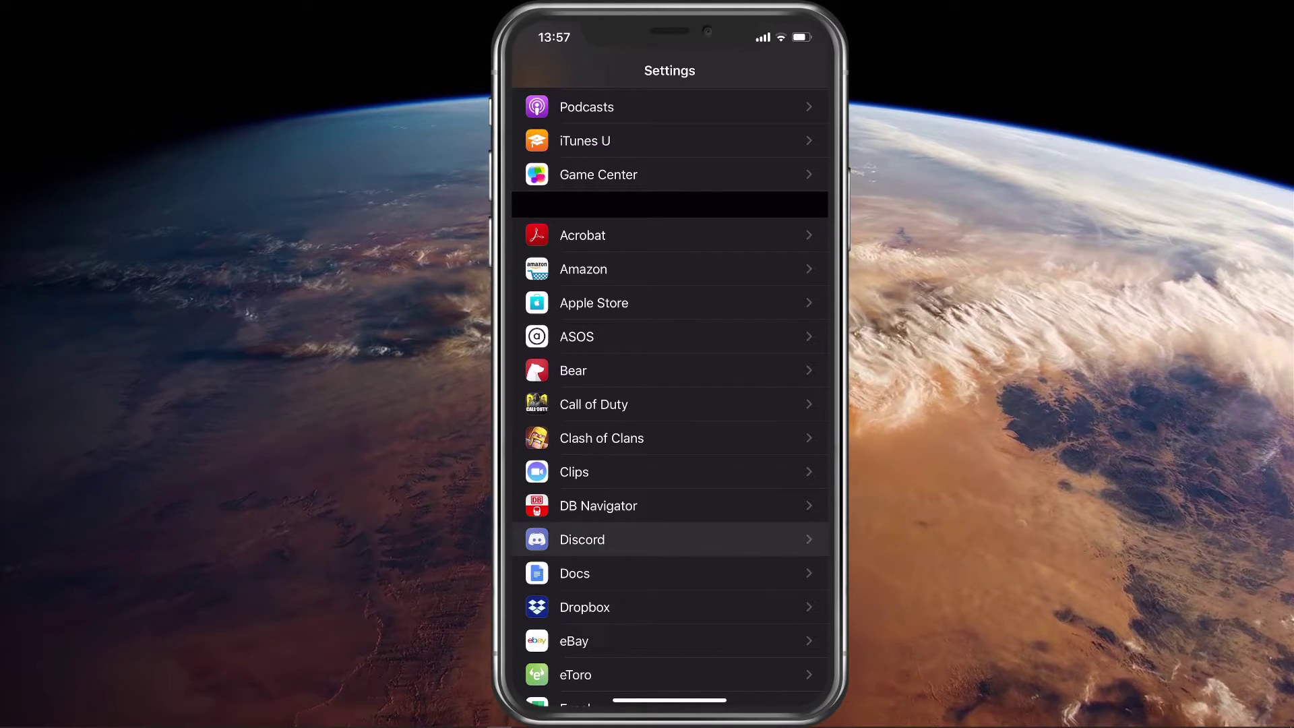
{"action": "left_click", "coordinate": [669, 539]}
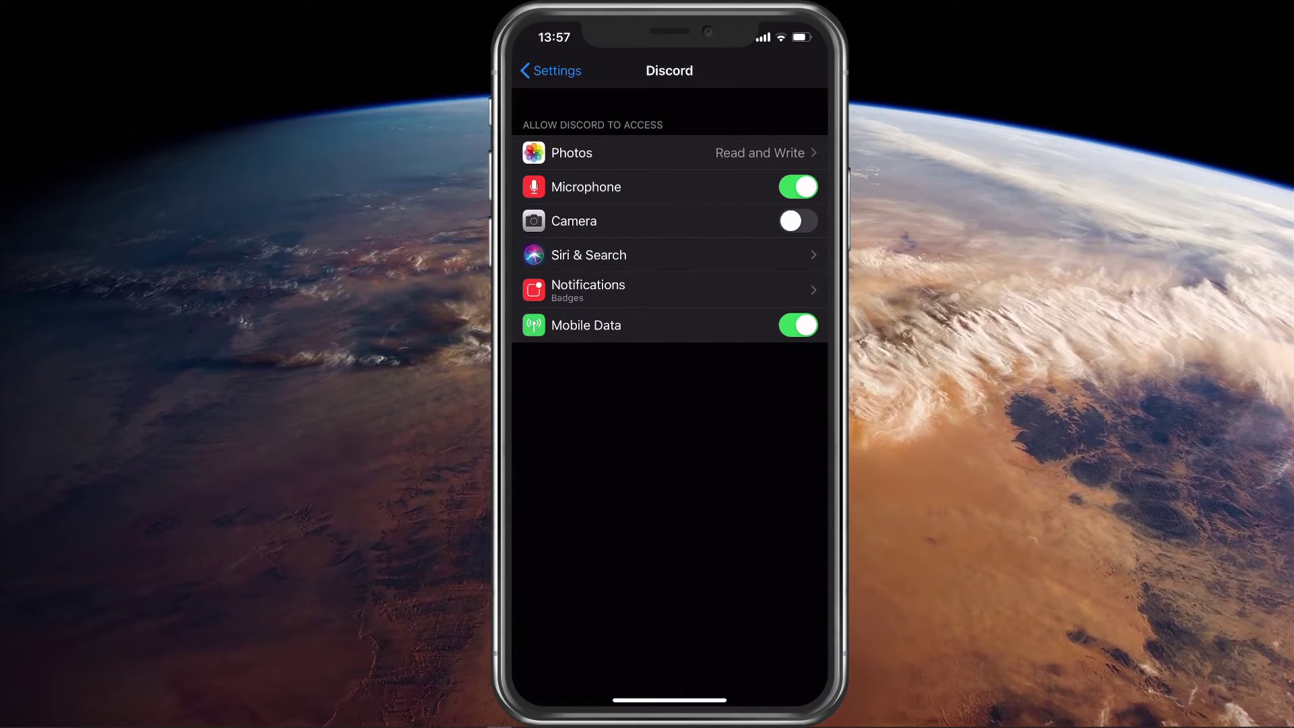